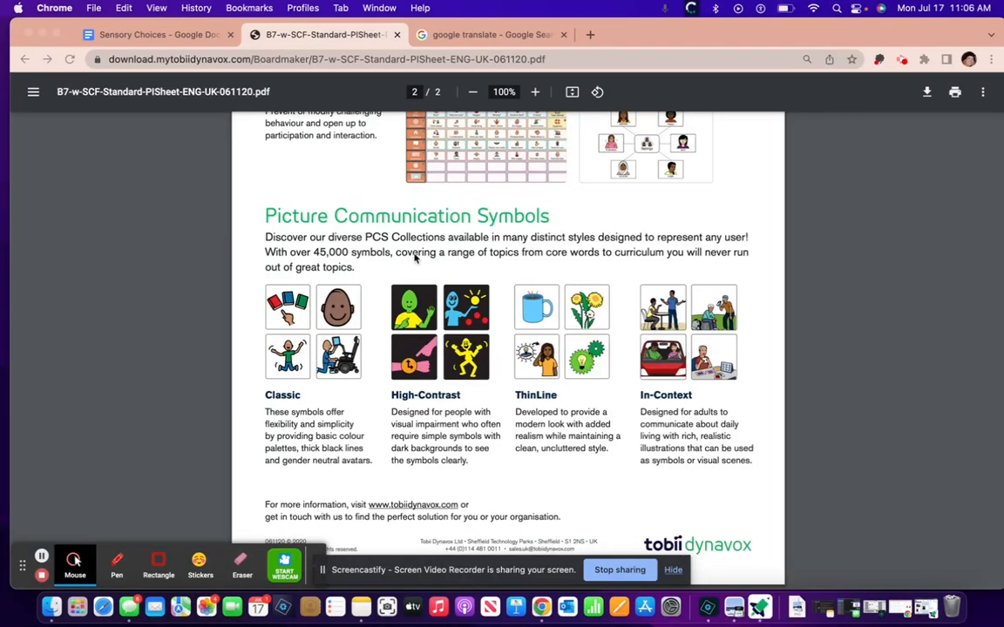
pyautogui.moveTo(496, 307)
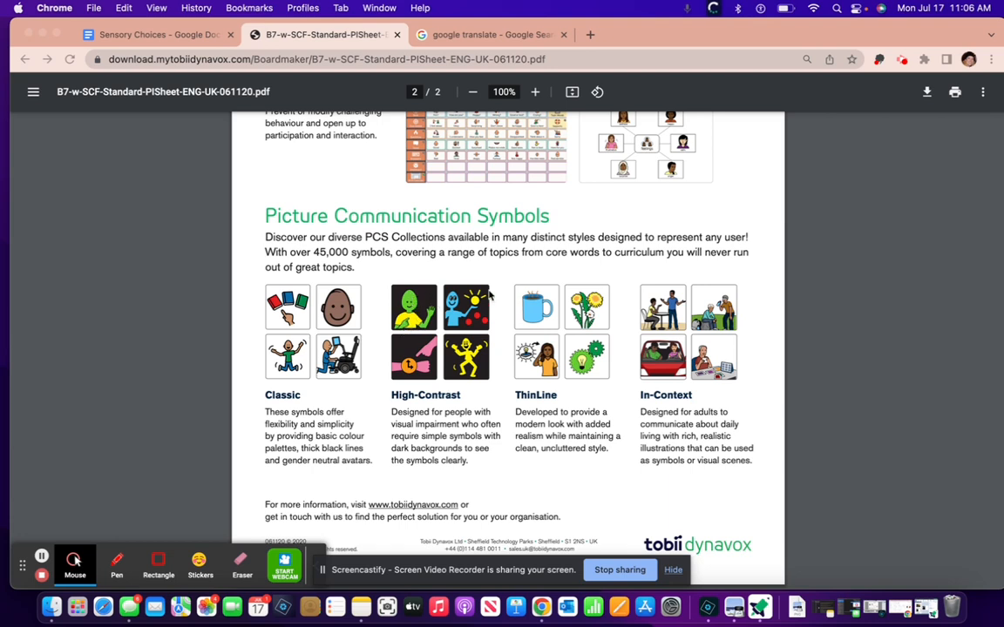
pyautogui.moveTo(481, 394)
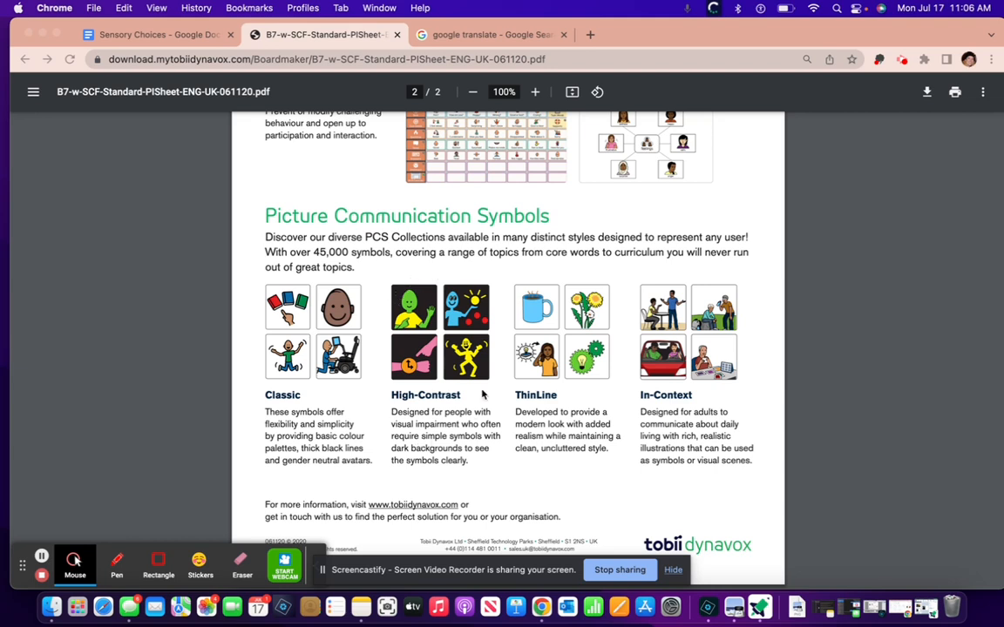
pyautogui.moveTo(477, 408)
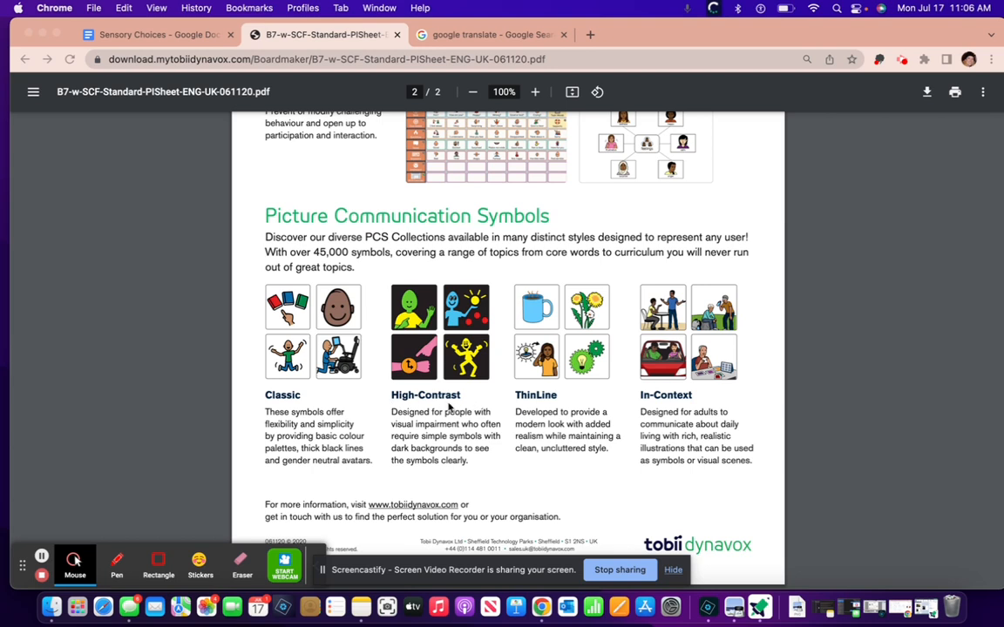
pyautogui.moveTo(453, 408)
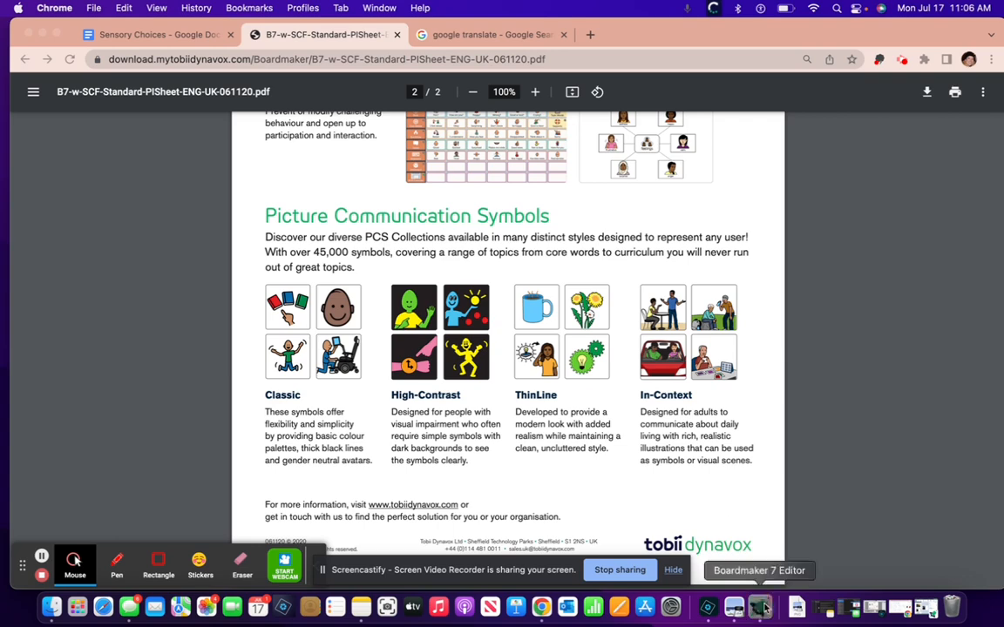
# - Switch to Boardmaker 7 Editor showing the bubbles button and the empty one beside it
pyautogui.click(758, 570)
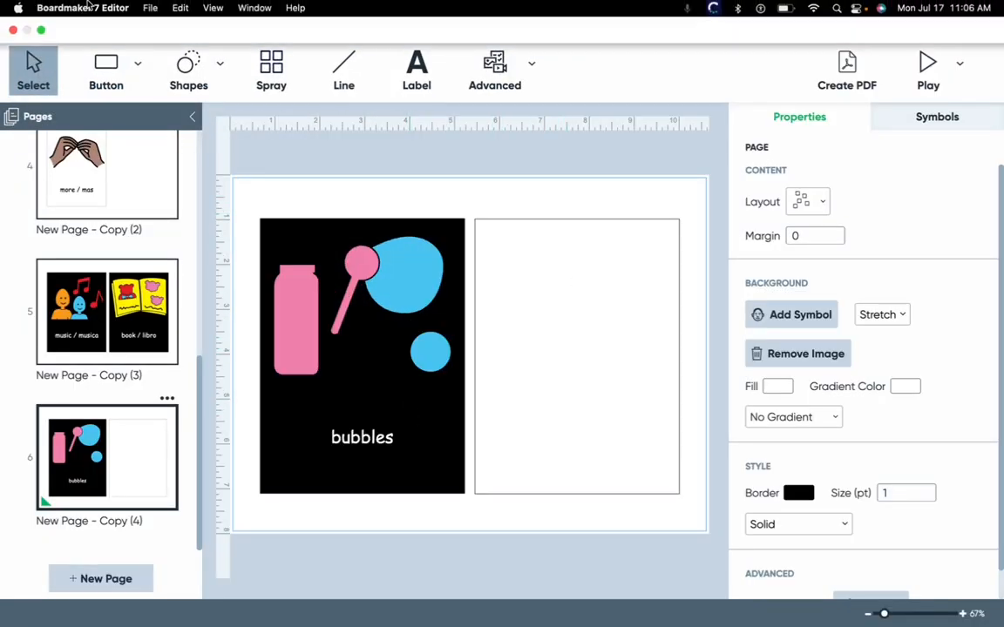
pyautogui.moveTo(125, 7)
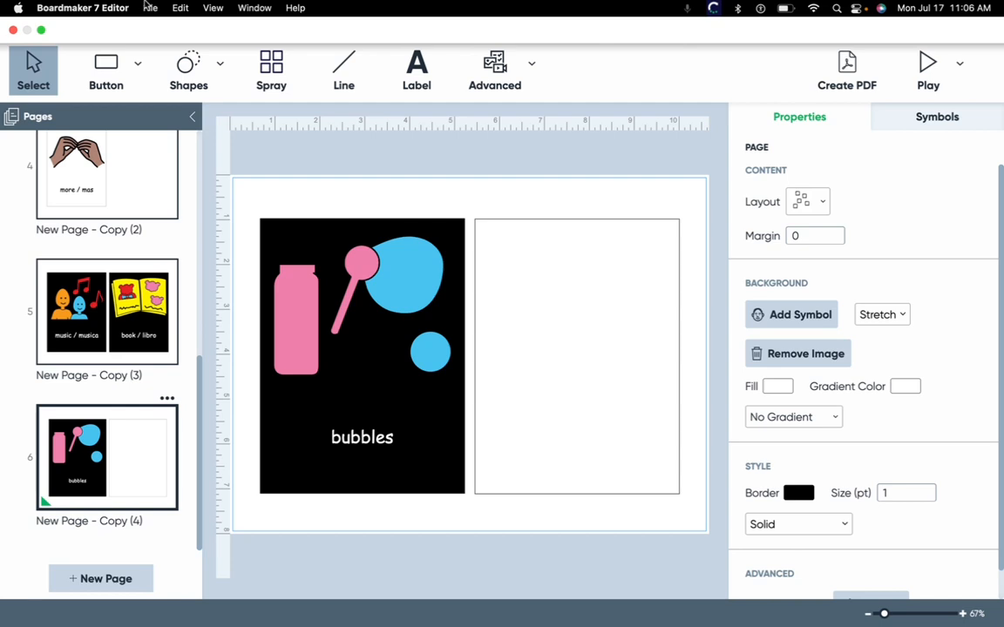
pyautogui.click(150, 7)
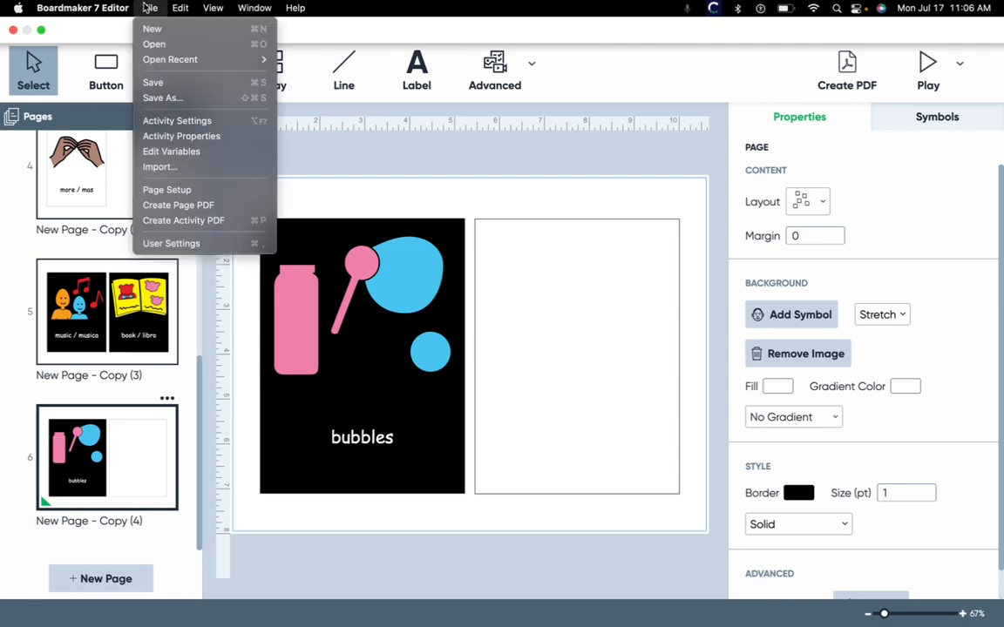
pyautogui.moveTo(183, 244)
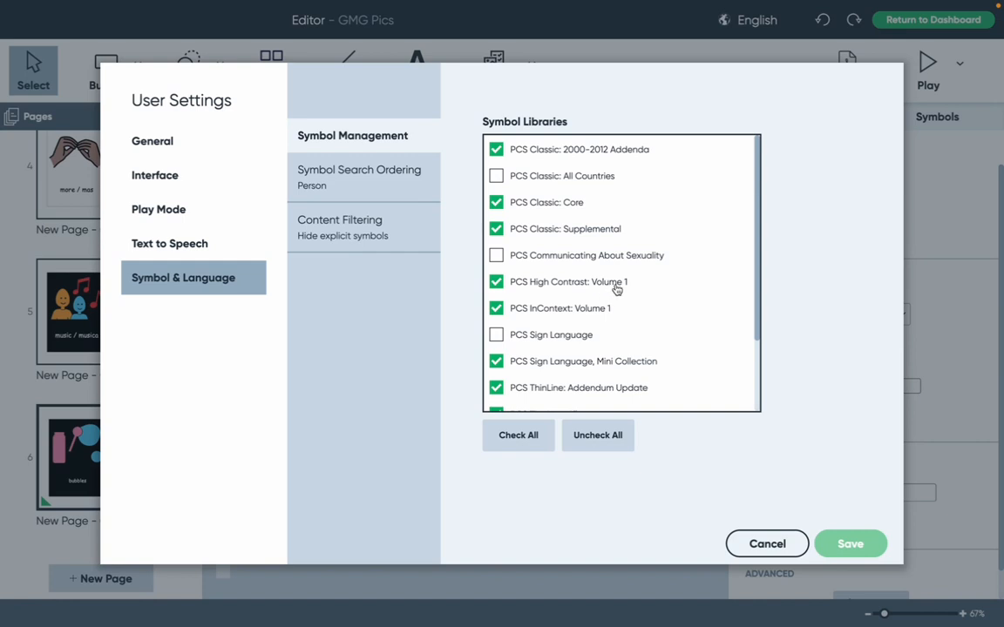
pyautogui.moveTo(624, 292)
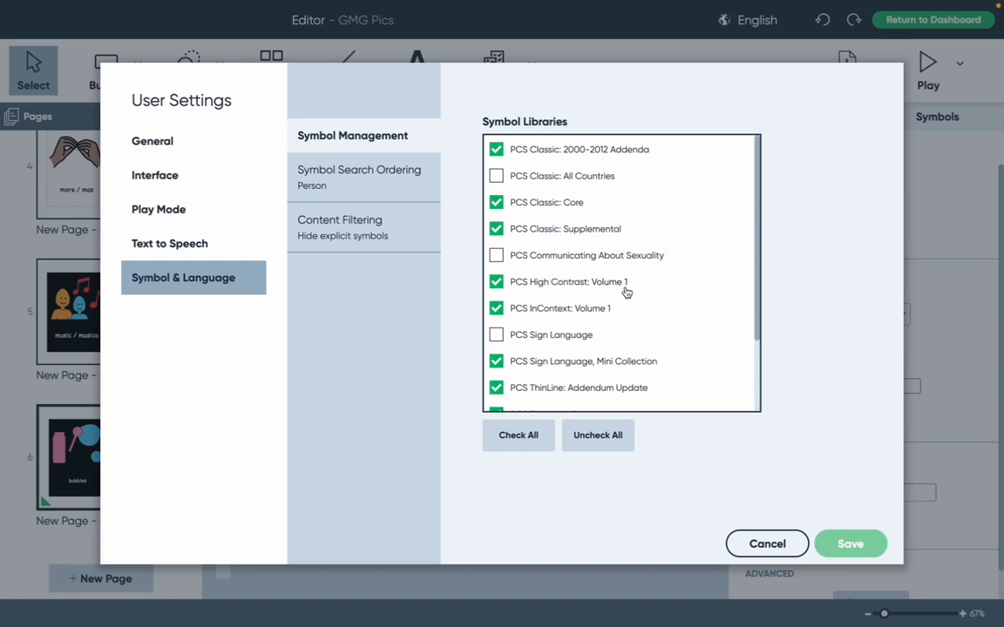
pyautogui.moveTo(740, 370)
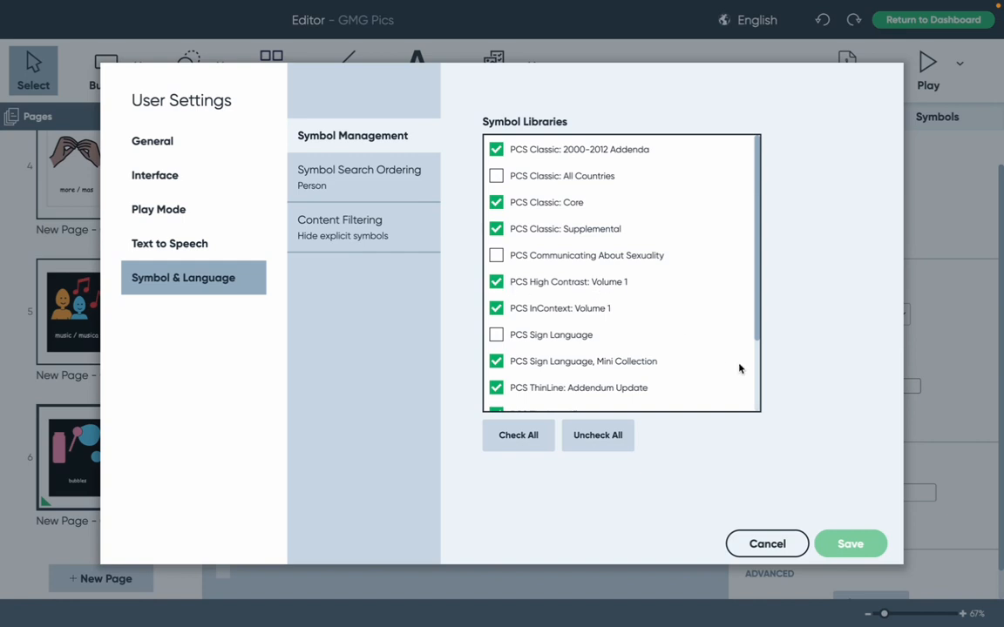
pyautogui.moveTo(636, 352)
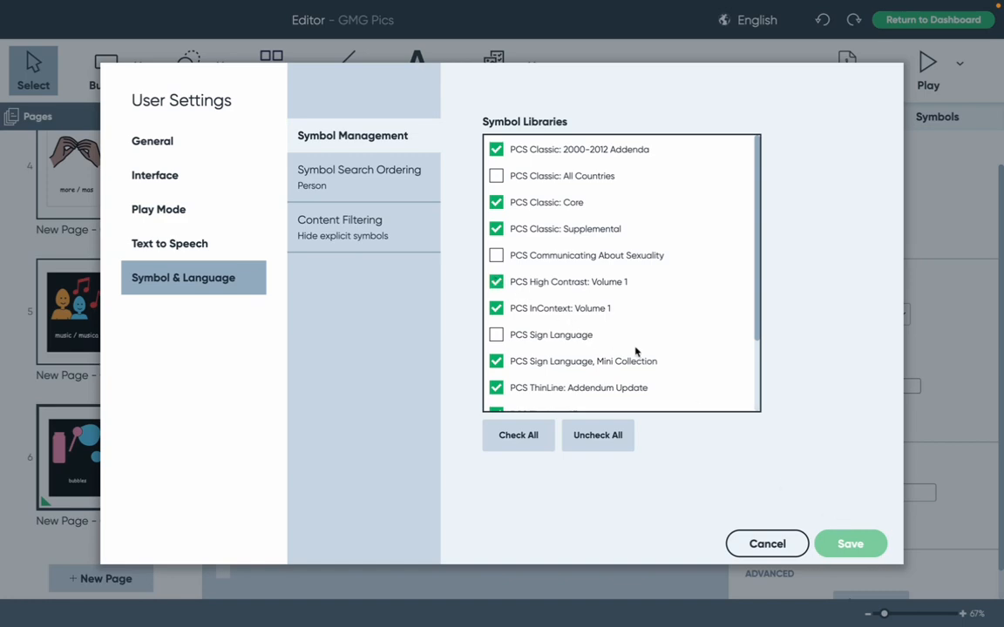
pyautogui.click(851, 544)
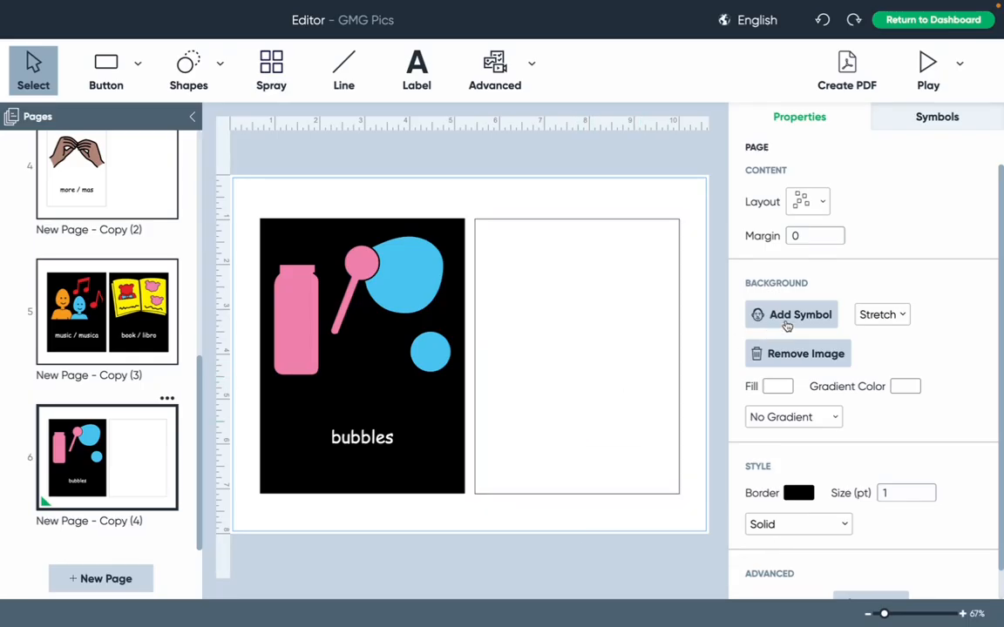
# - Select the empty button beside bubbles and bring up its Add Symbol dialog
pyautogui.click(575, 355)
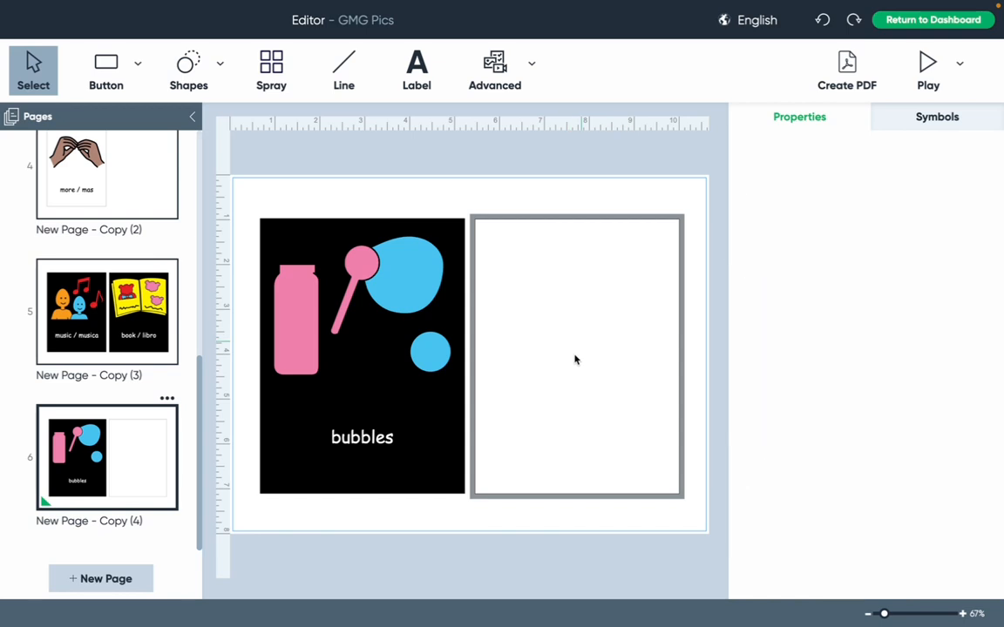
pyautogui.click(575, 357)
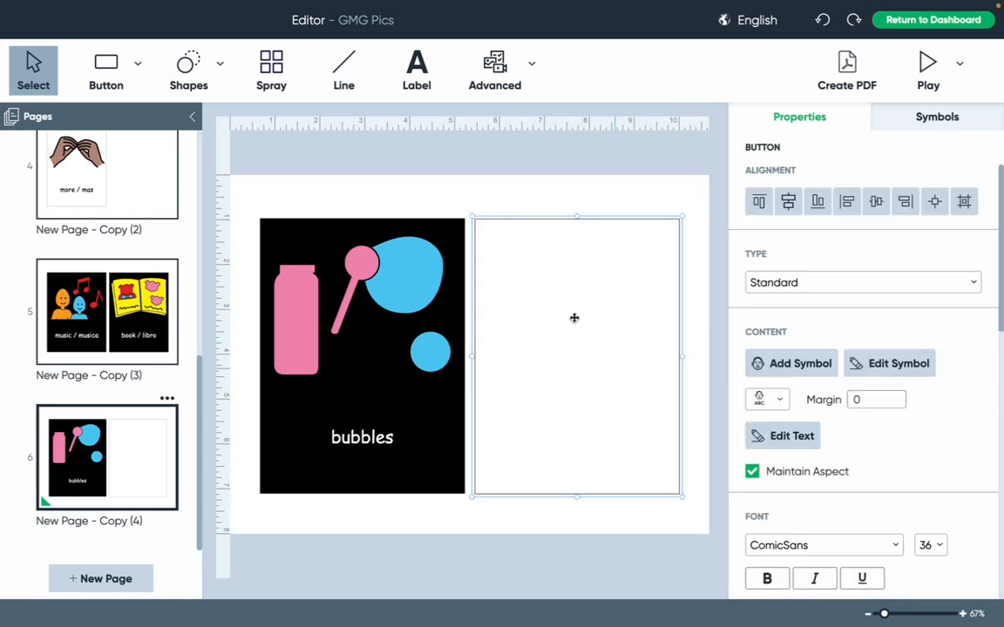
pyautogui.moveTo(766, 377)
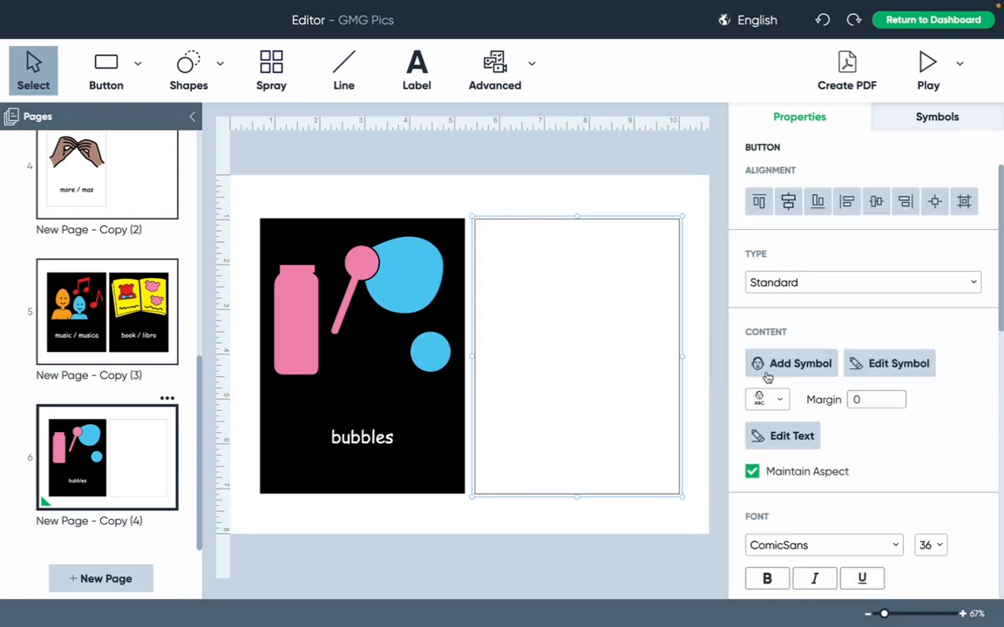
pyautogui.click(791, 364)
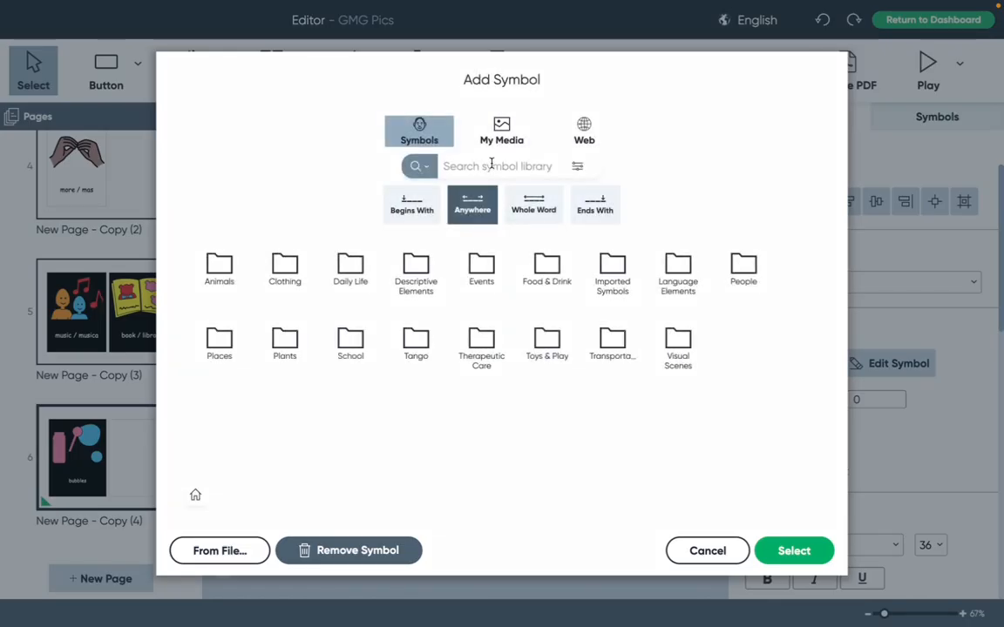
# - Search 'mirror' and place the high-contrast 'look in mirror' symbol on the button
pyautogui.write('mirror')
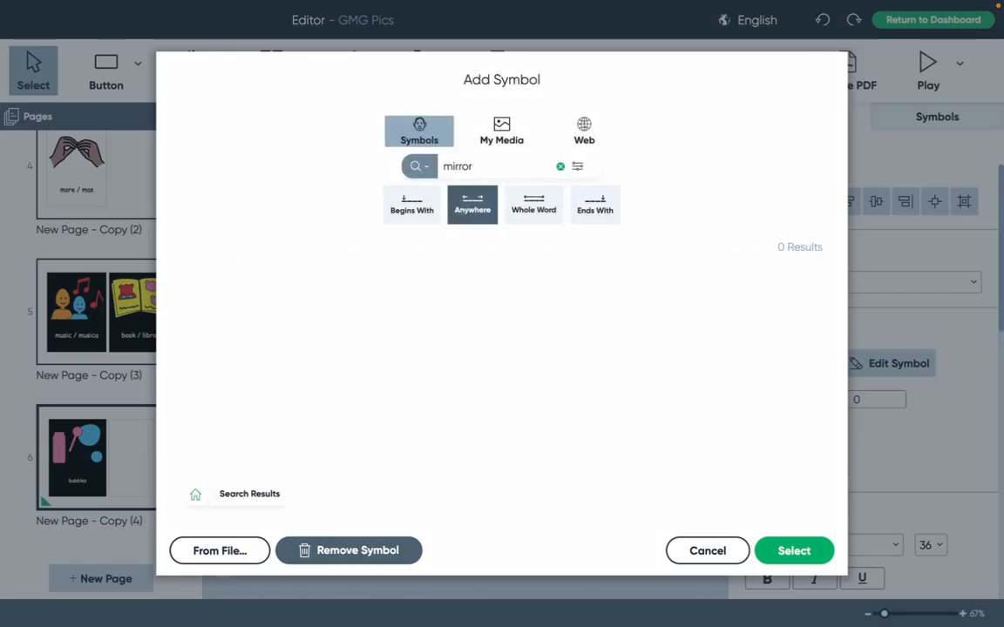
pyautogui.click(418, 167)
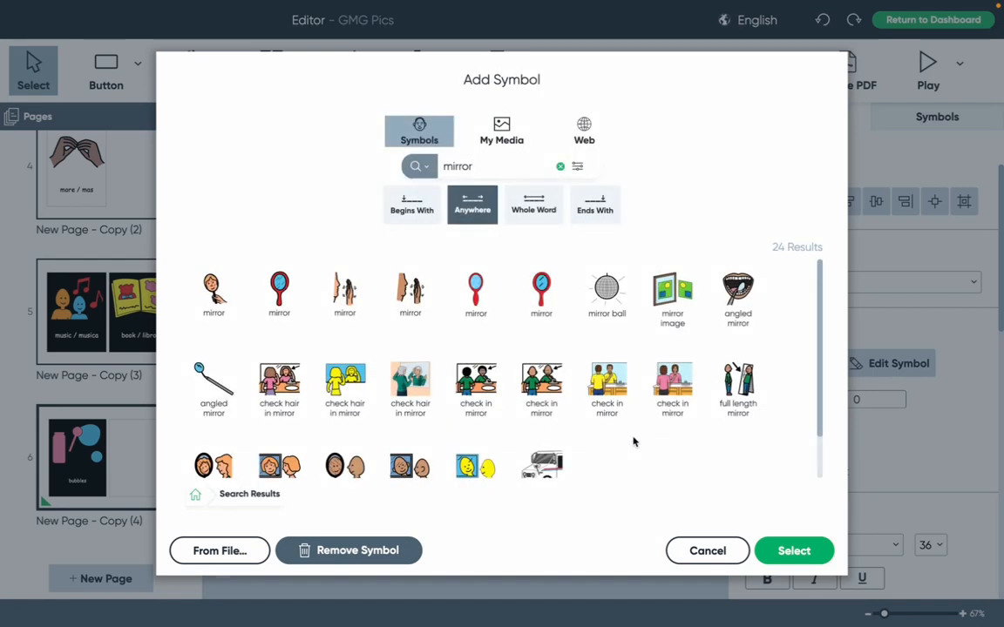
pyautogui.scroll(-3)
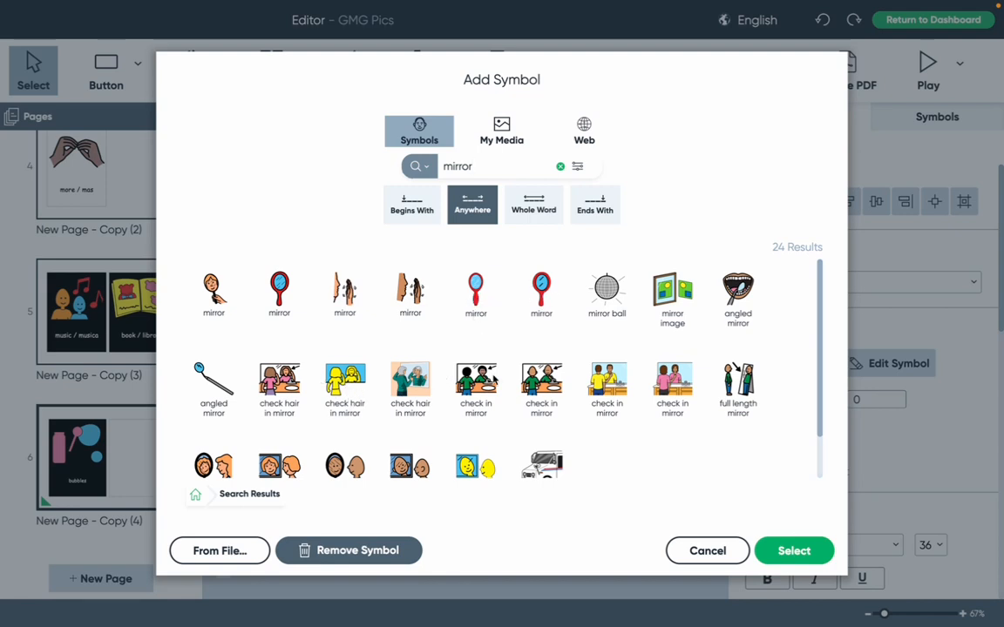
pyautogui.click(474, 427)
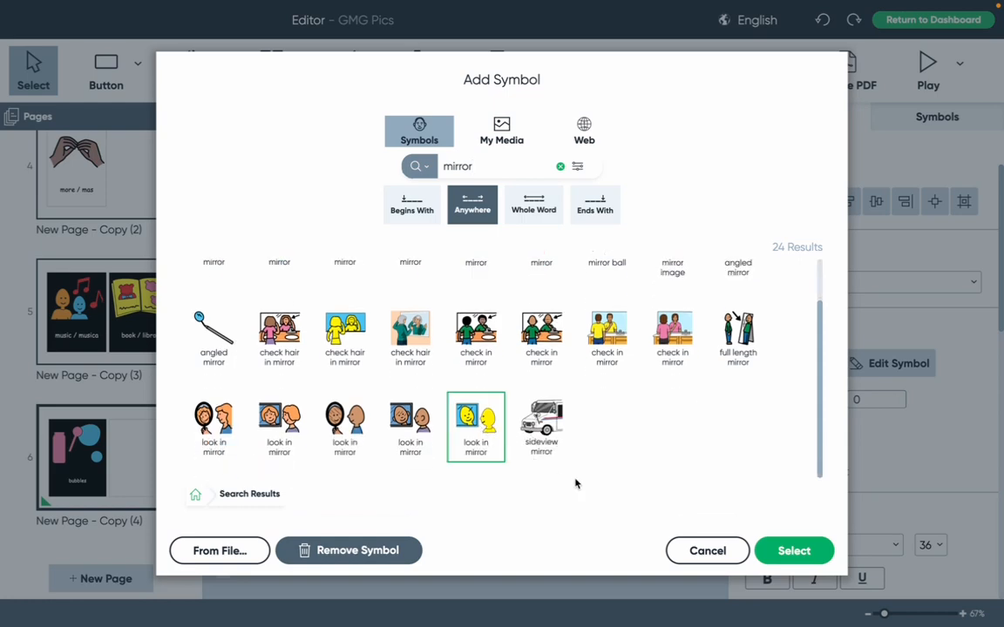
pyautogui.click(707, 551)
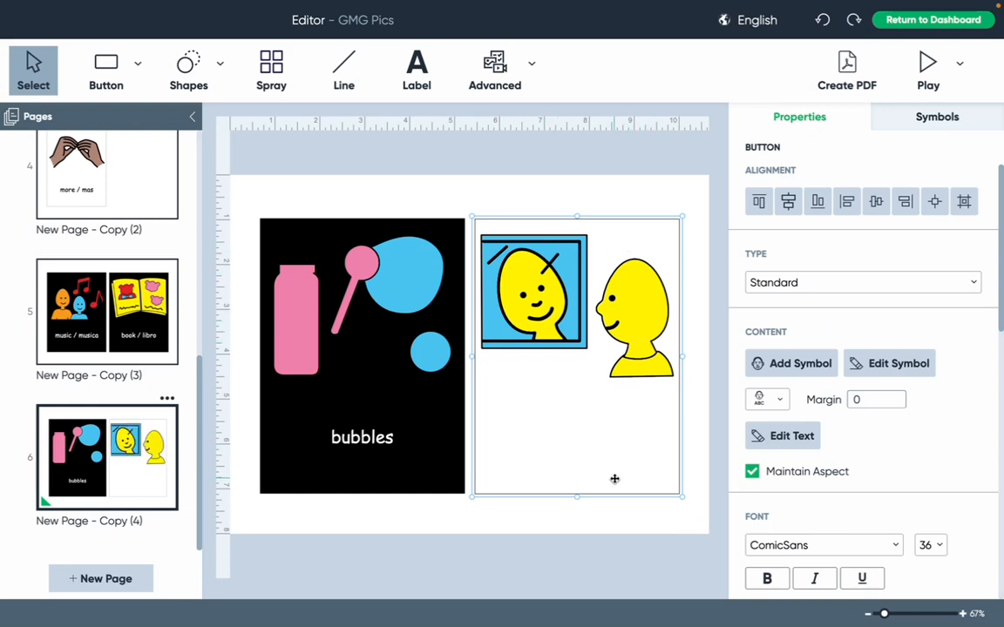
pyautogui.moveTo(652, 509)
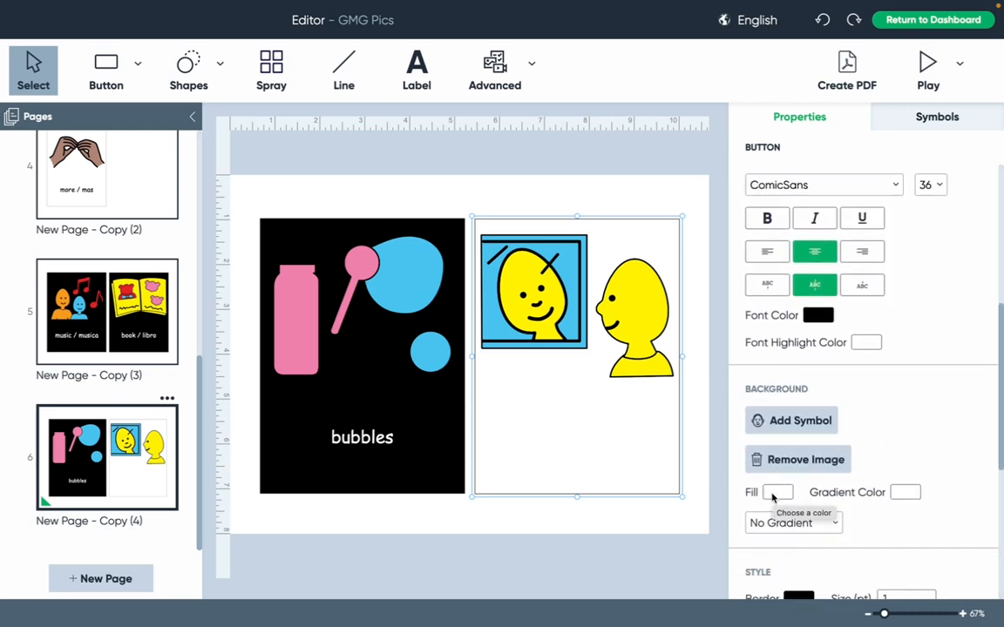
# - Set the mirror button's background fill to black
pyautogui.click(777, 491)
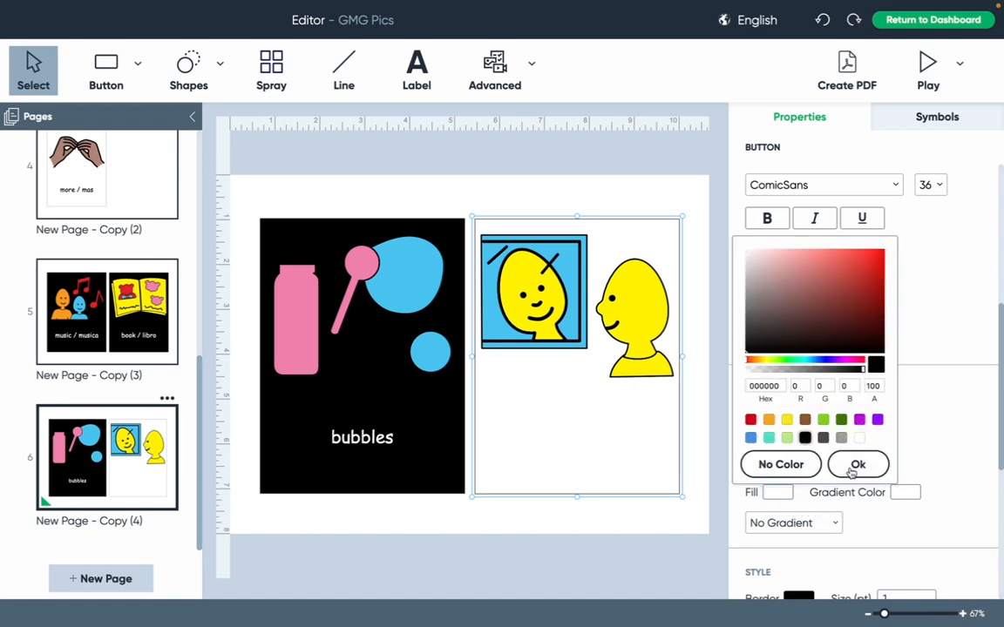
pyautogui.click(858, 463)
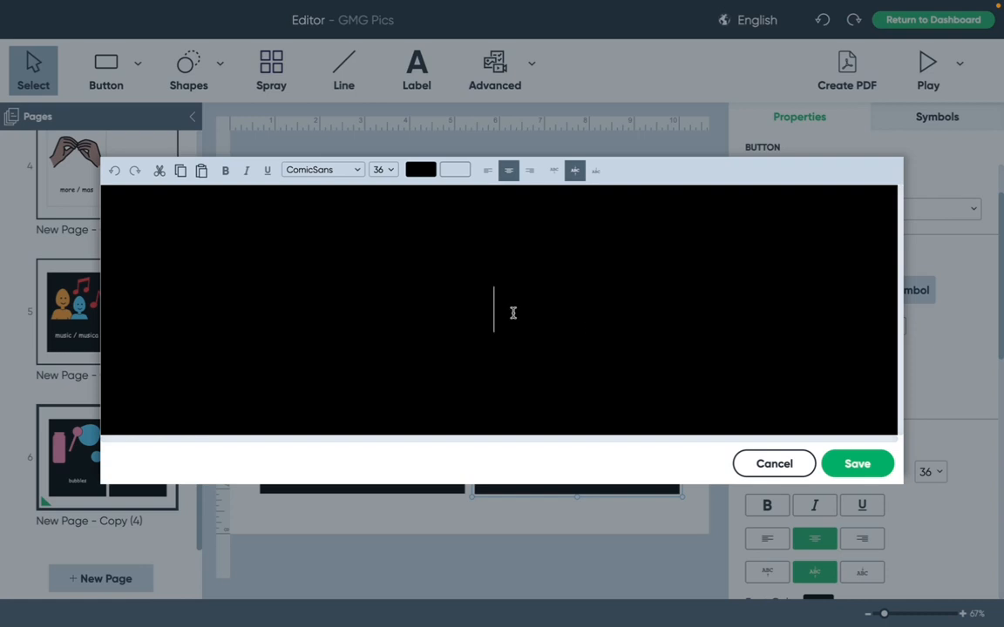
# - Add the label 'mirror' in white text and save it onto the button
pyautogui.click(420, 170)
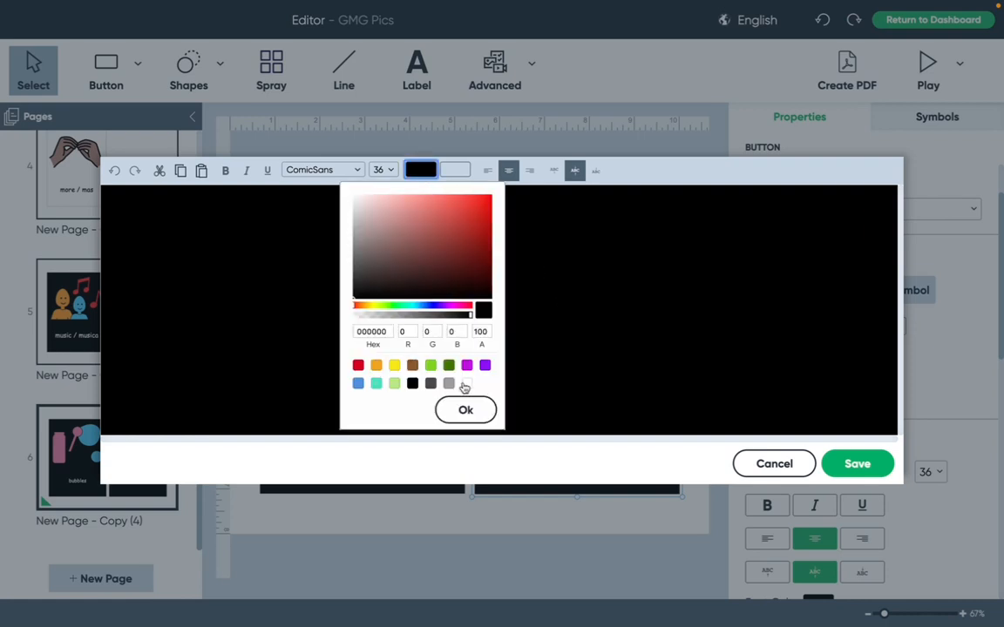
pyautogui.click(465, 409)
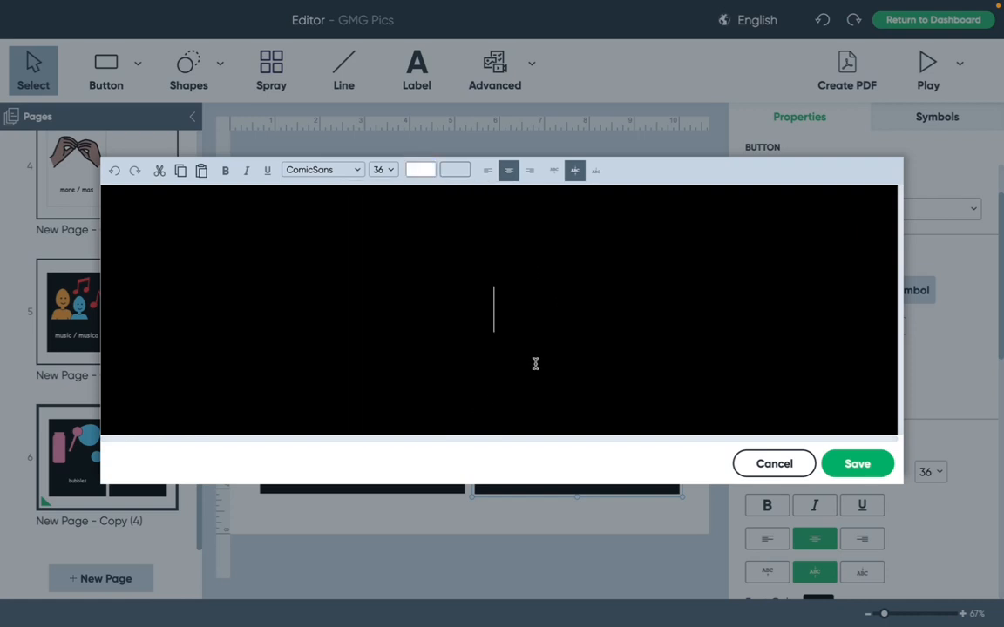
pyautogui.moveTo(513, 306)
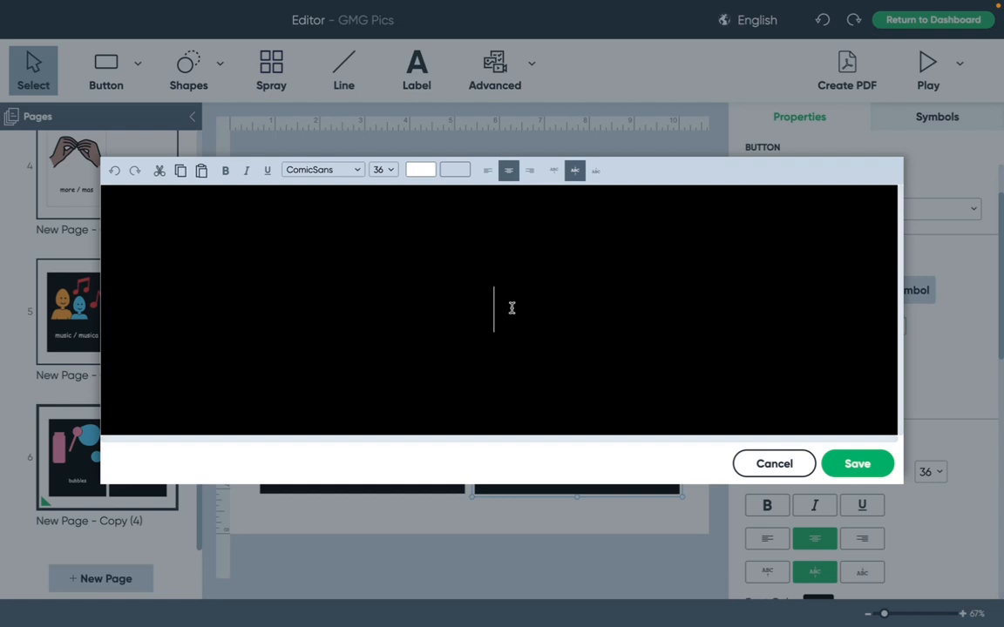
pyautogui.write('mirror')
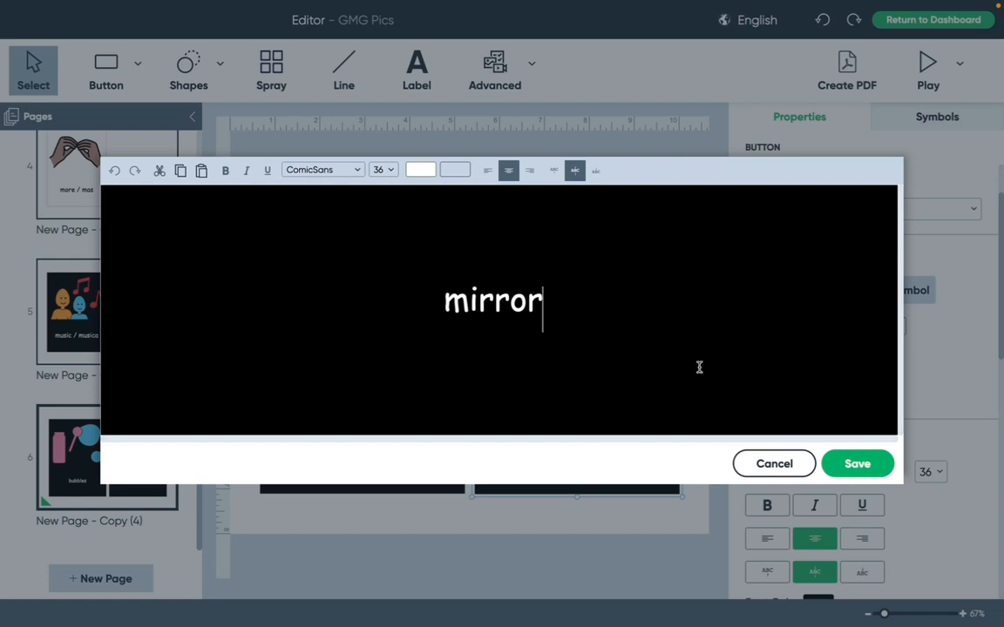
pyautogui.moveTo(708, 512)
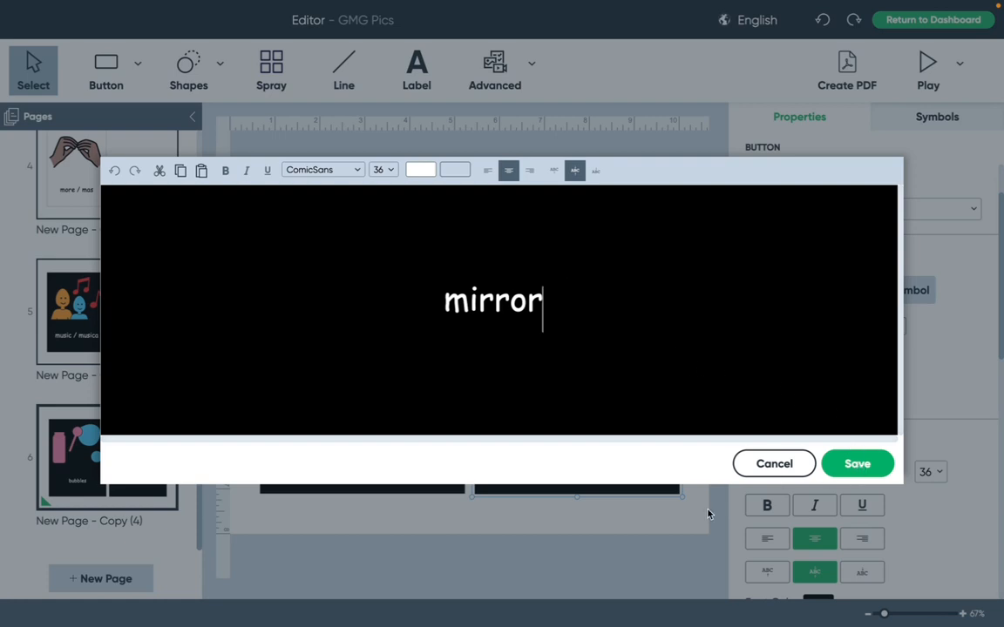
pyautogui.click(858, 464)
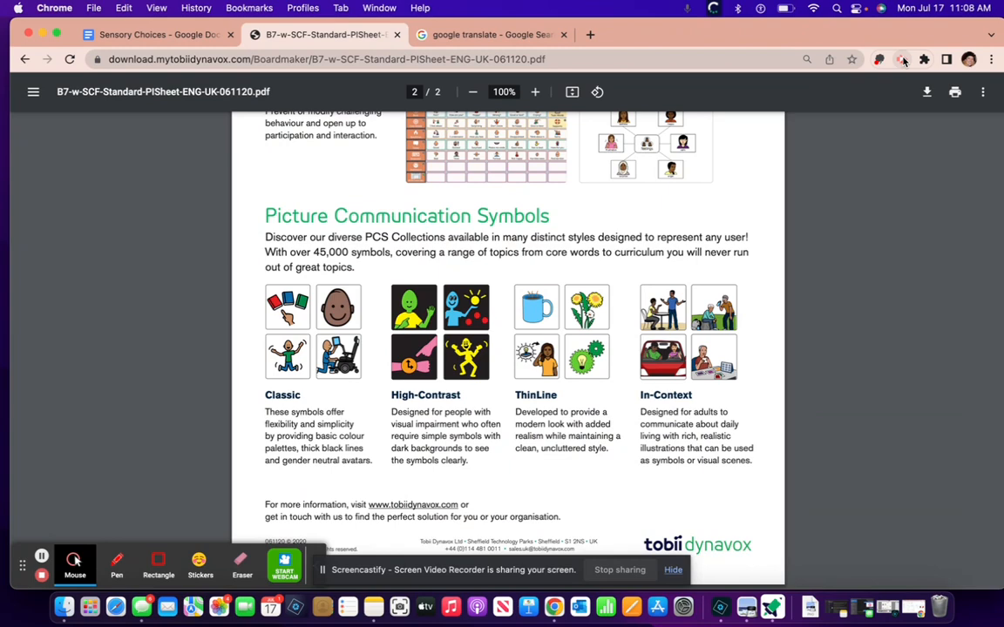
# - Return to Chrome showing the Picture Communication Symbols PDF
pyautogui.click(903, 59)
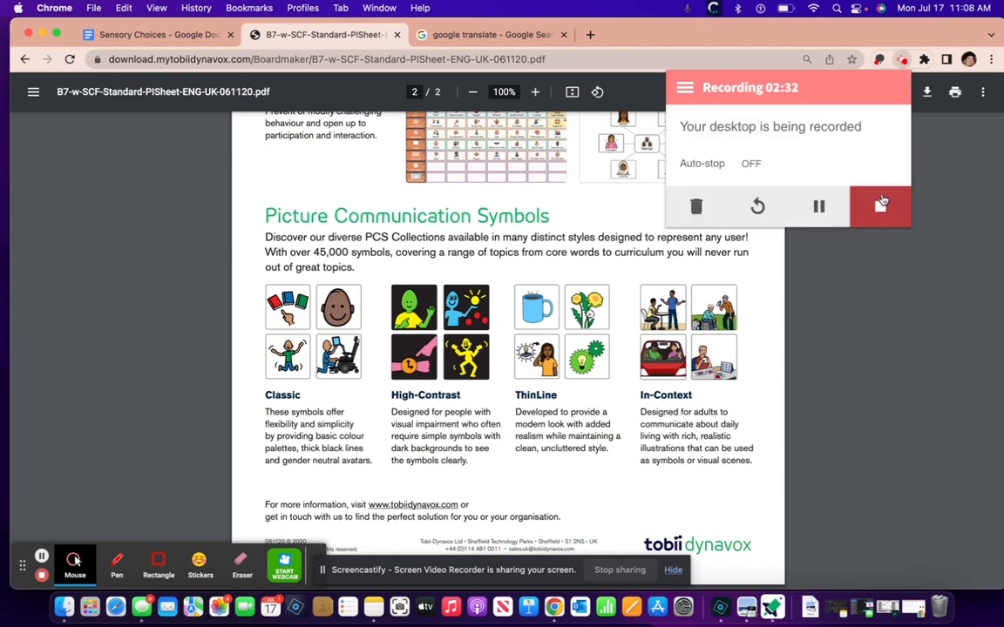